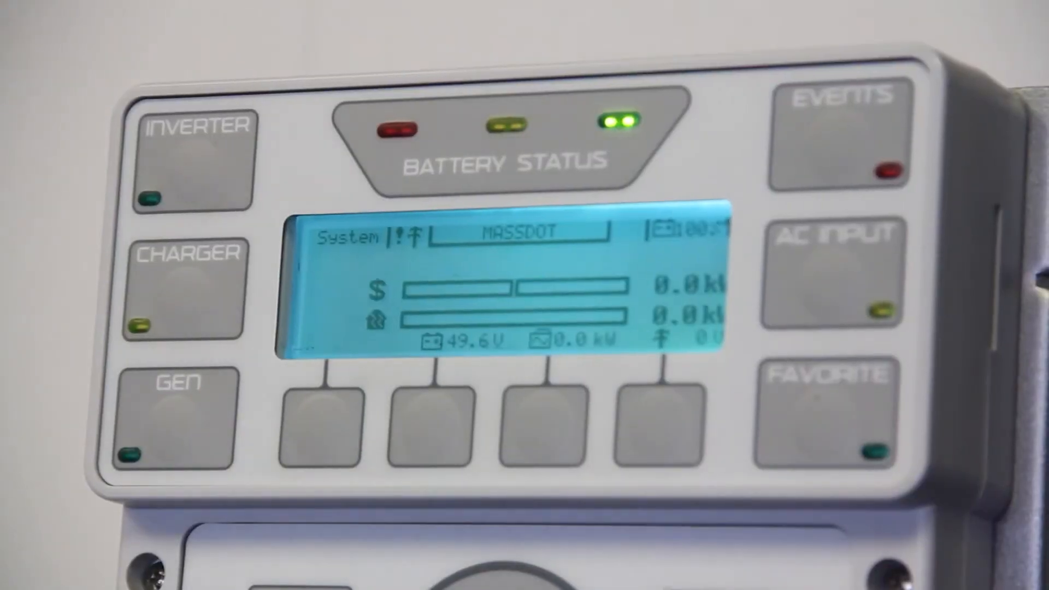
- Switch the inverter from Inverter Status to ON, giving about 241 VAC output with the inverter light lit
left_click(195, 164)
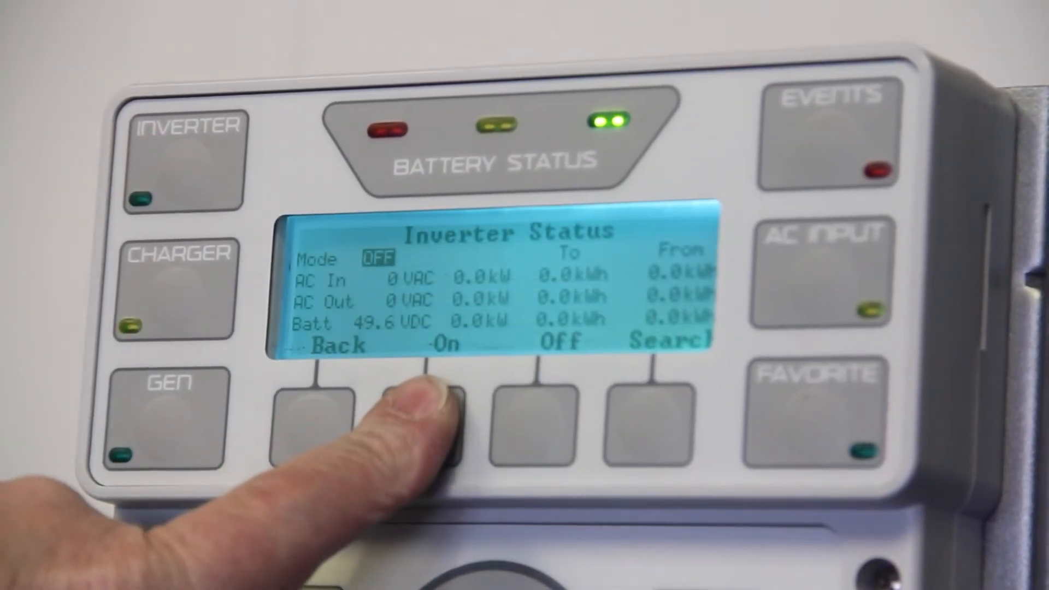
left_click(428, 415)
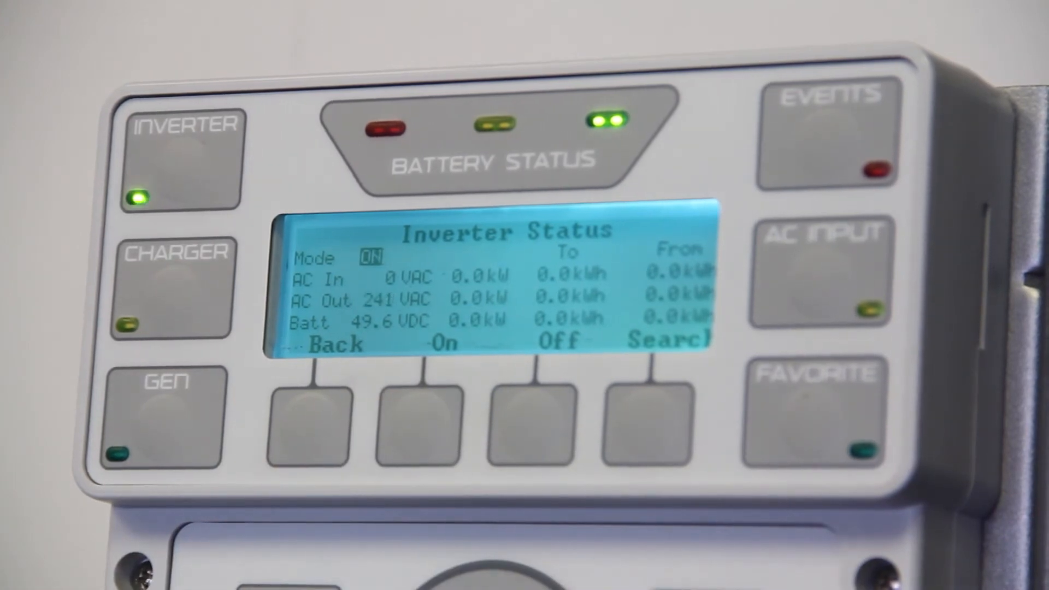